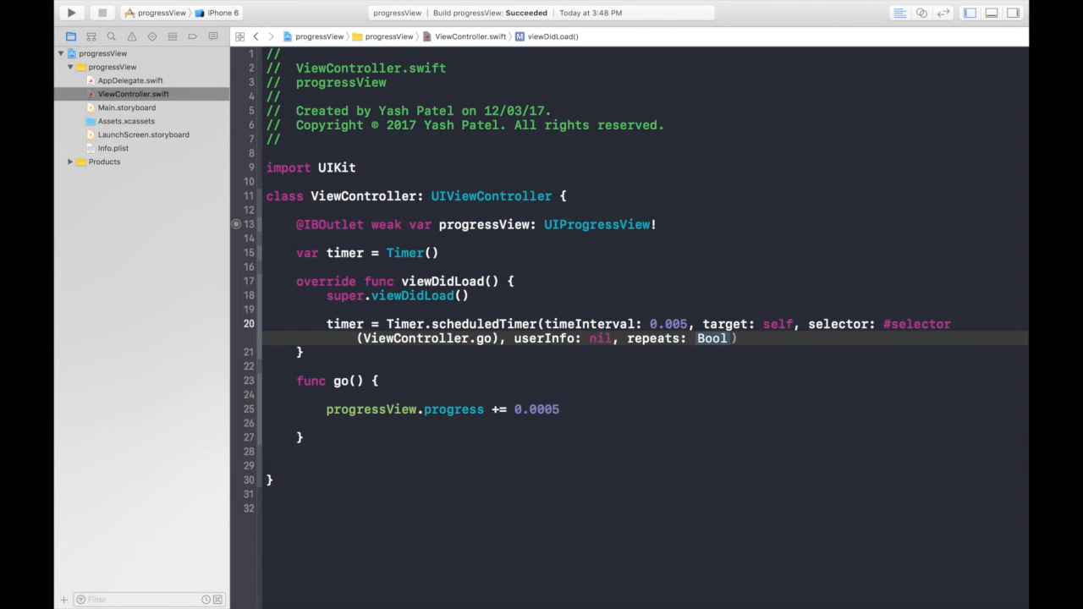
Build and run the progress-bar app on the iPhone 6 simulator
left_click(71, 13)
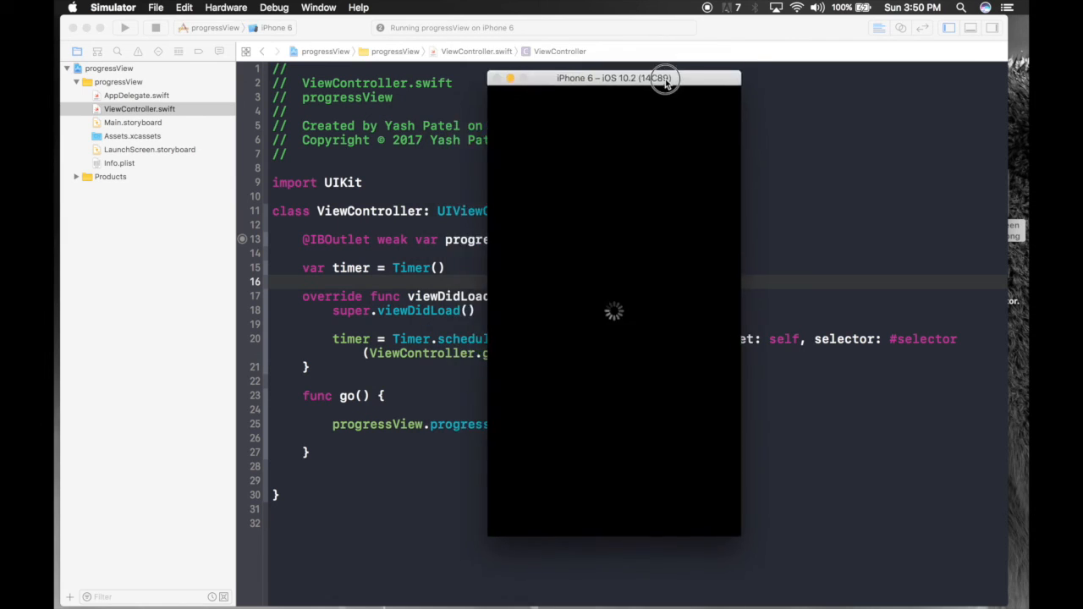